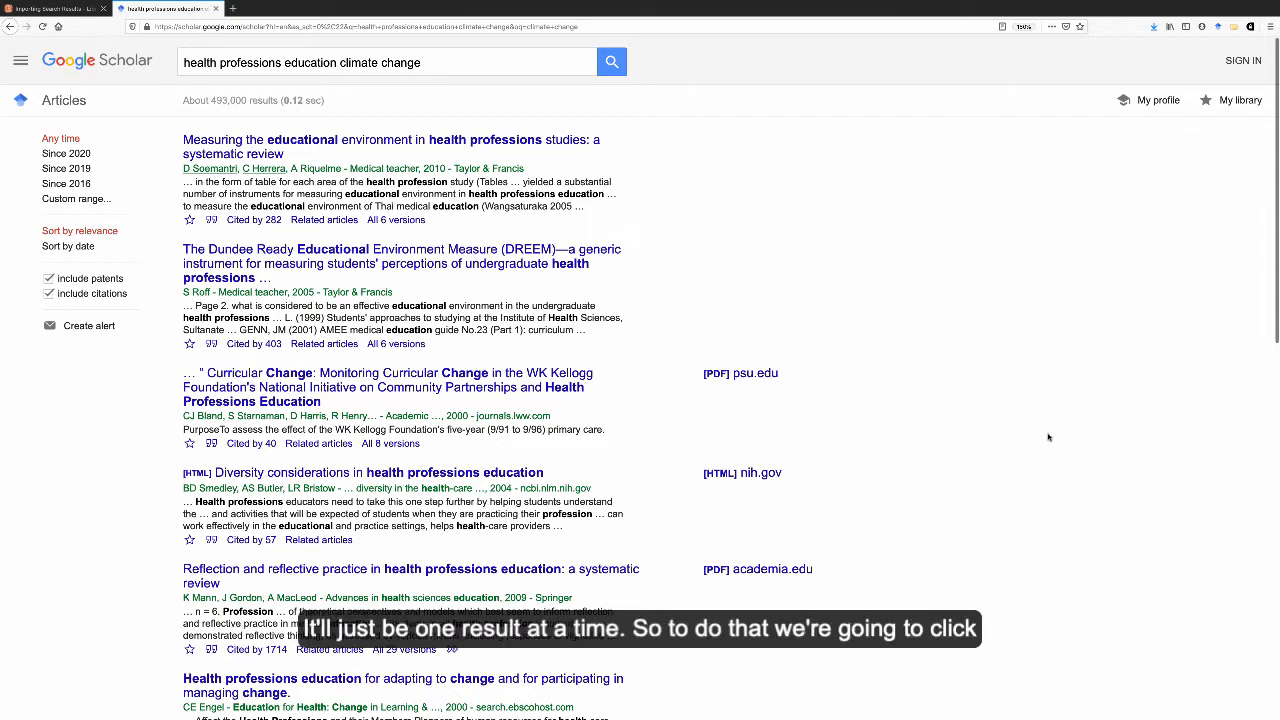
mouse_move(543, 351)
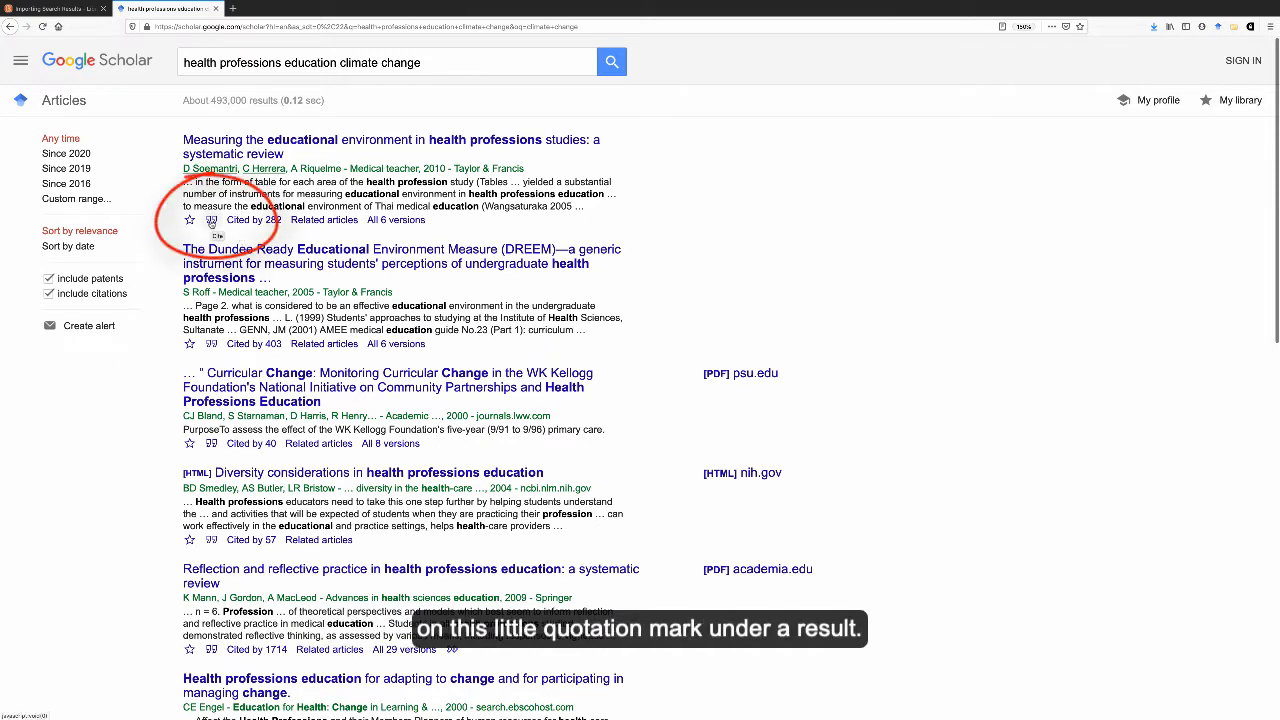
Step: Download the first result's citation, the educational environment systematic review, as a RefMan RIS file
click(211, 219)
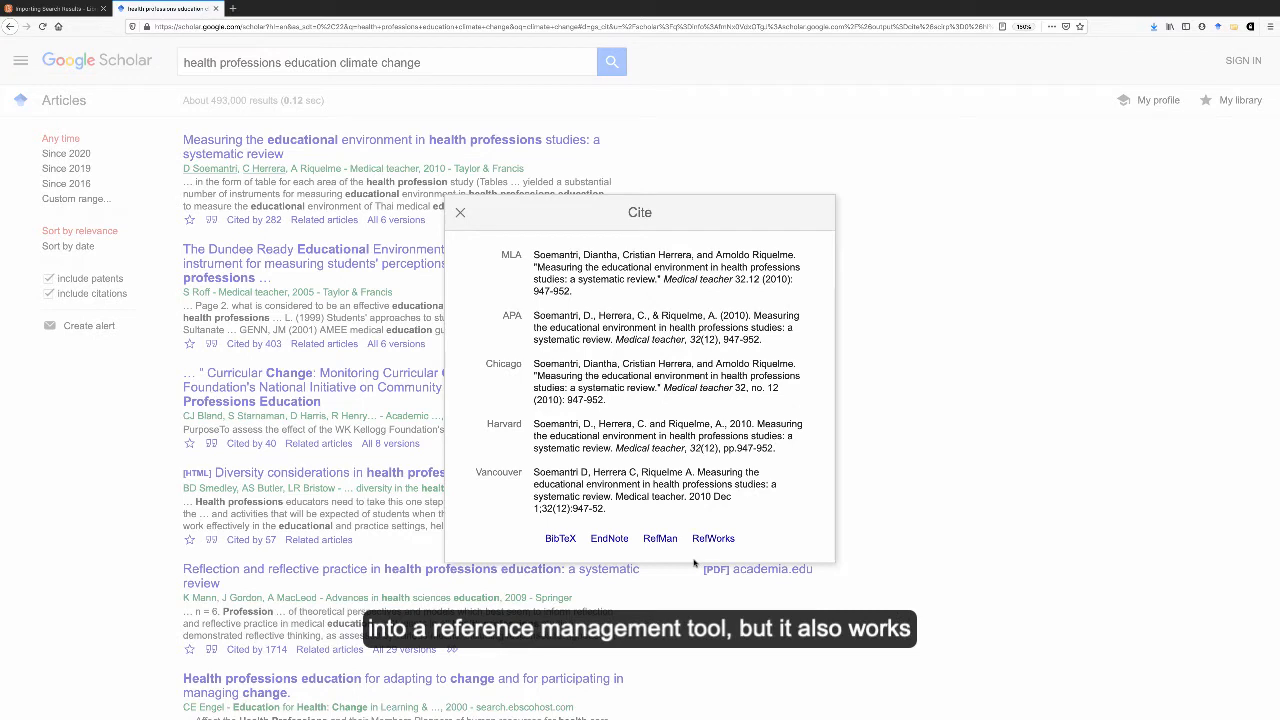
mouse_move(701, 563)
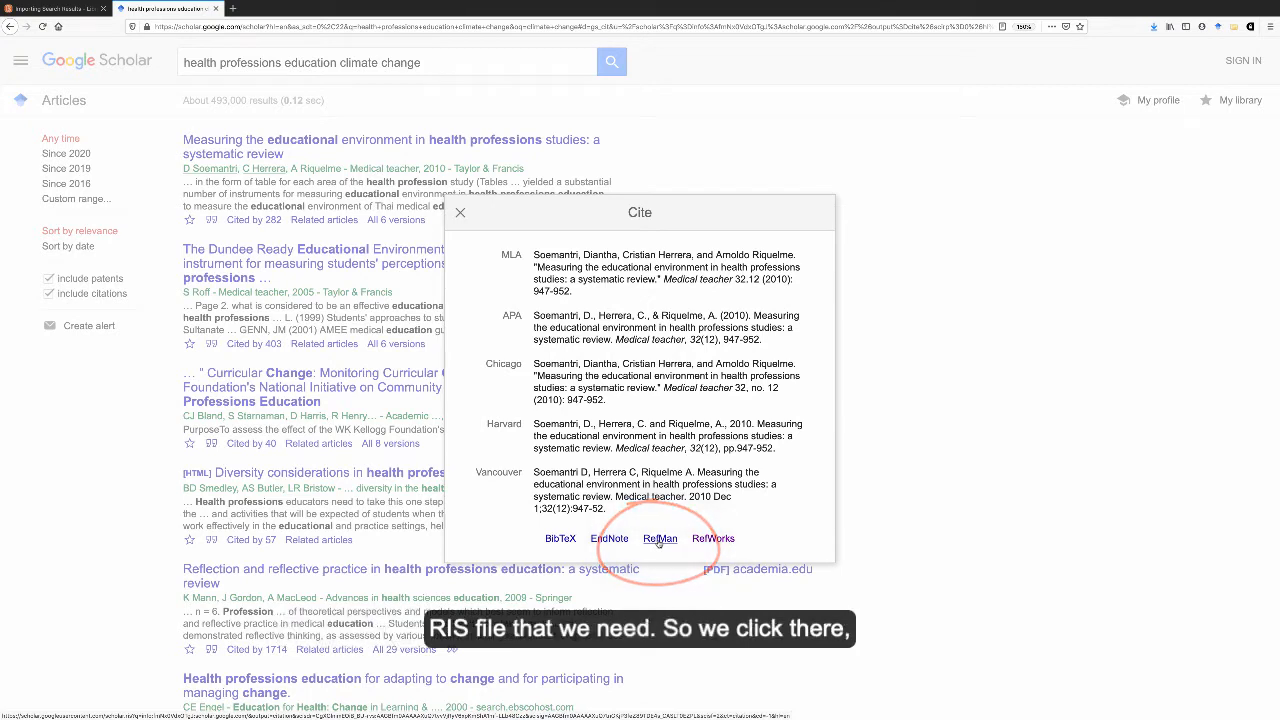
click(660, 538)
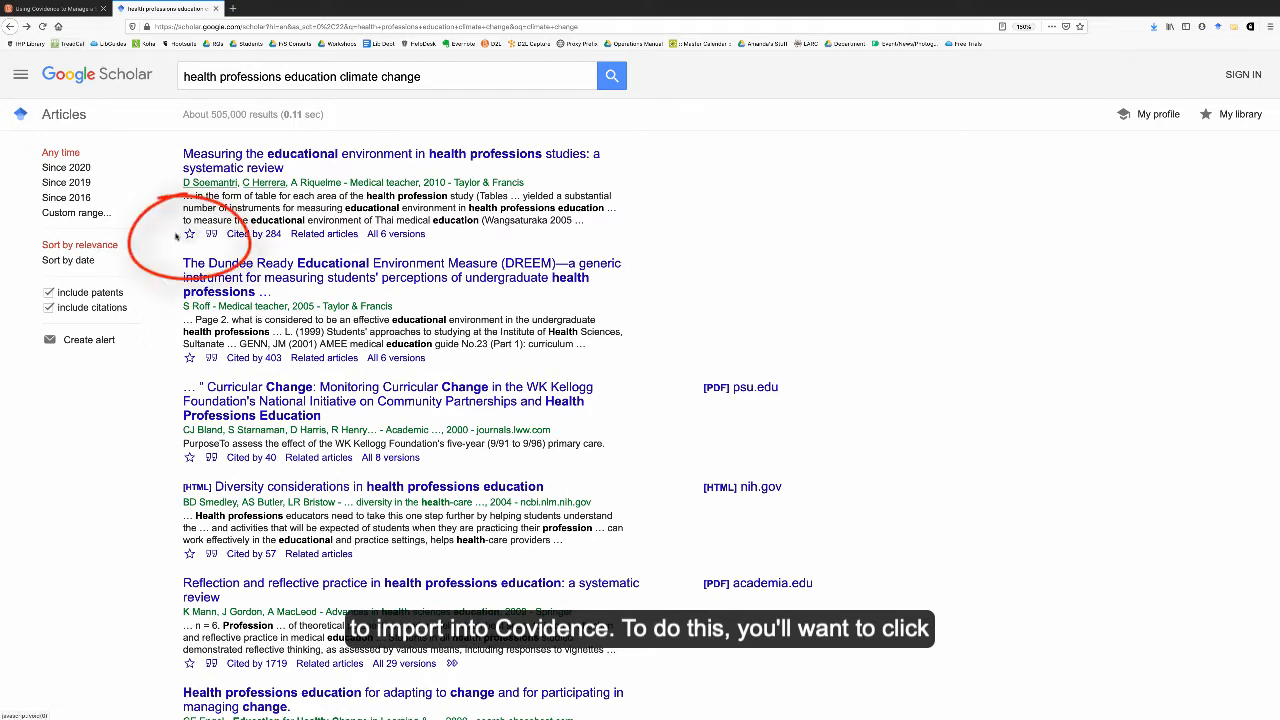
Step: Star the first result to save it, scroll through the results, then view My library
click(189, 233)
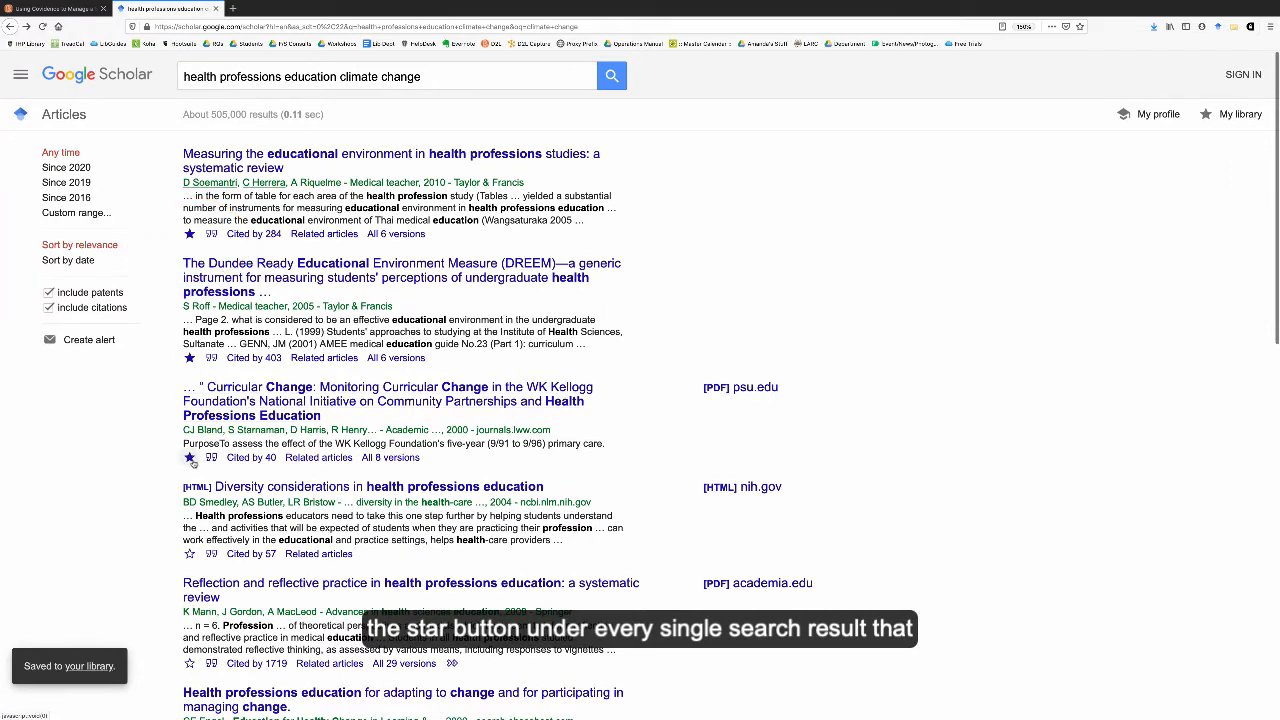
scroll(down, 3)
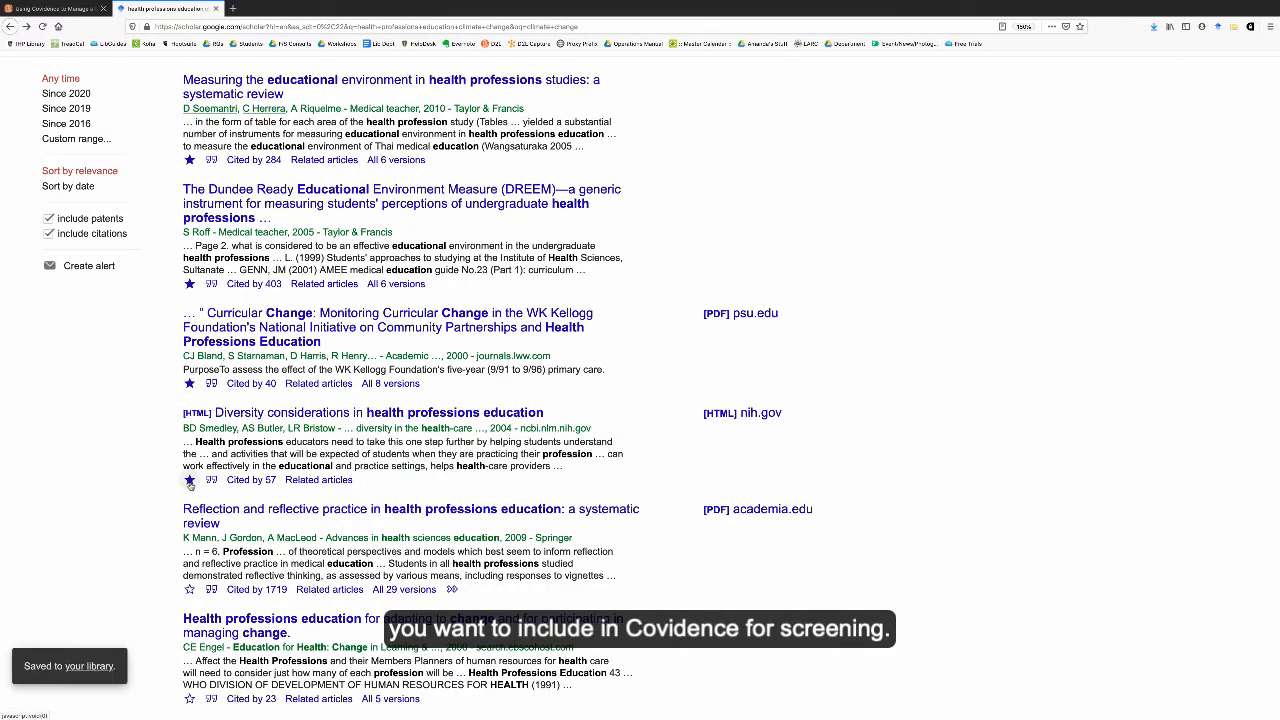
scroll(down, 3)
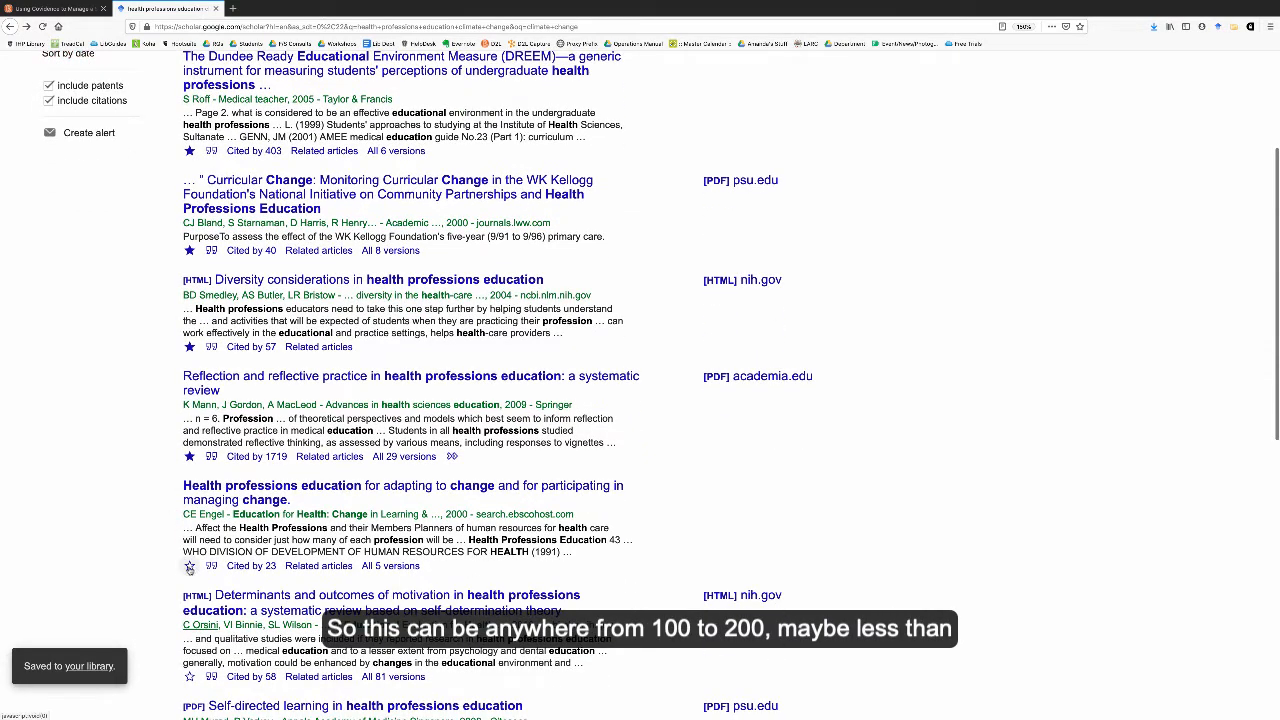
scroll(down, 3)
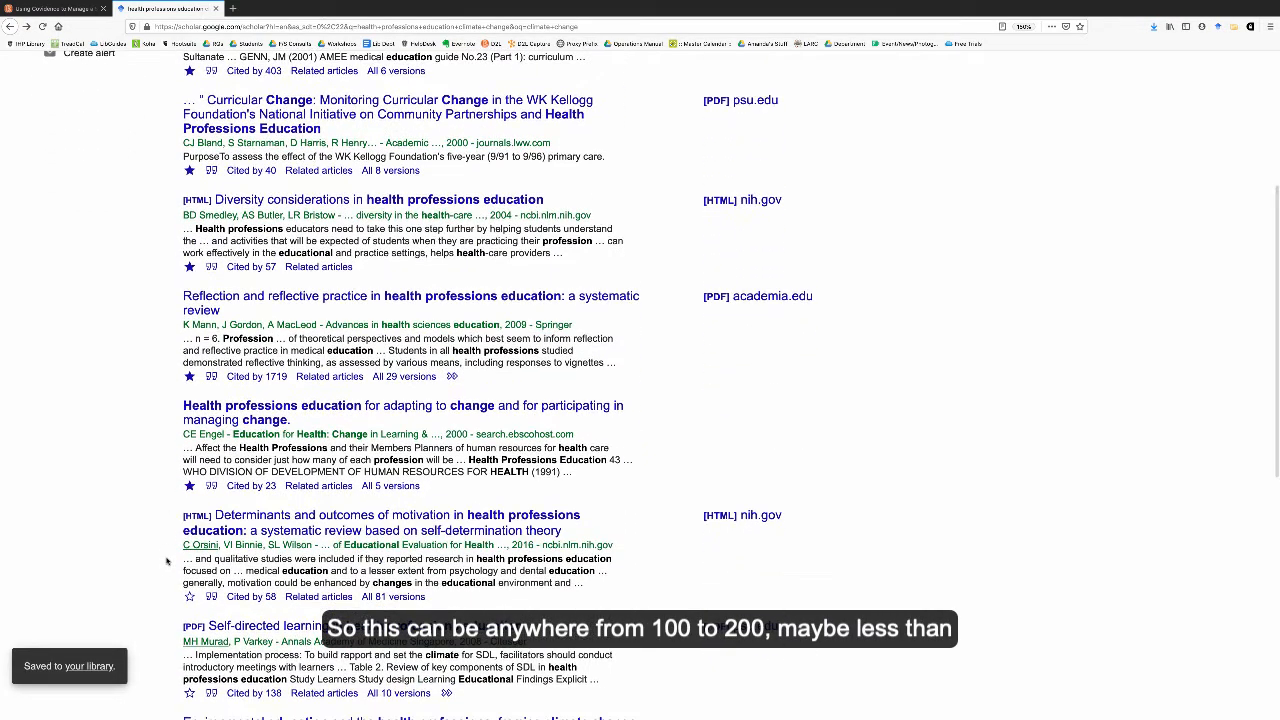
scroll(down, 3)
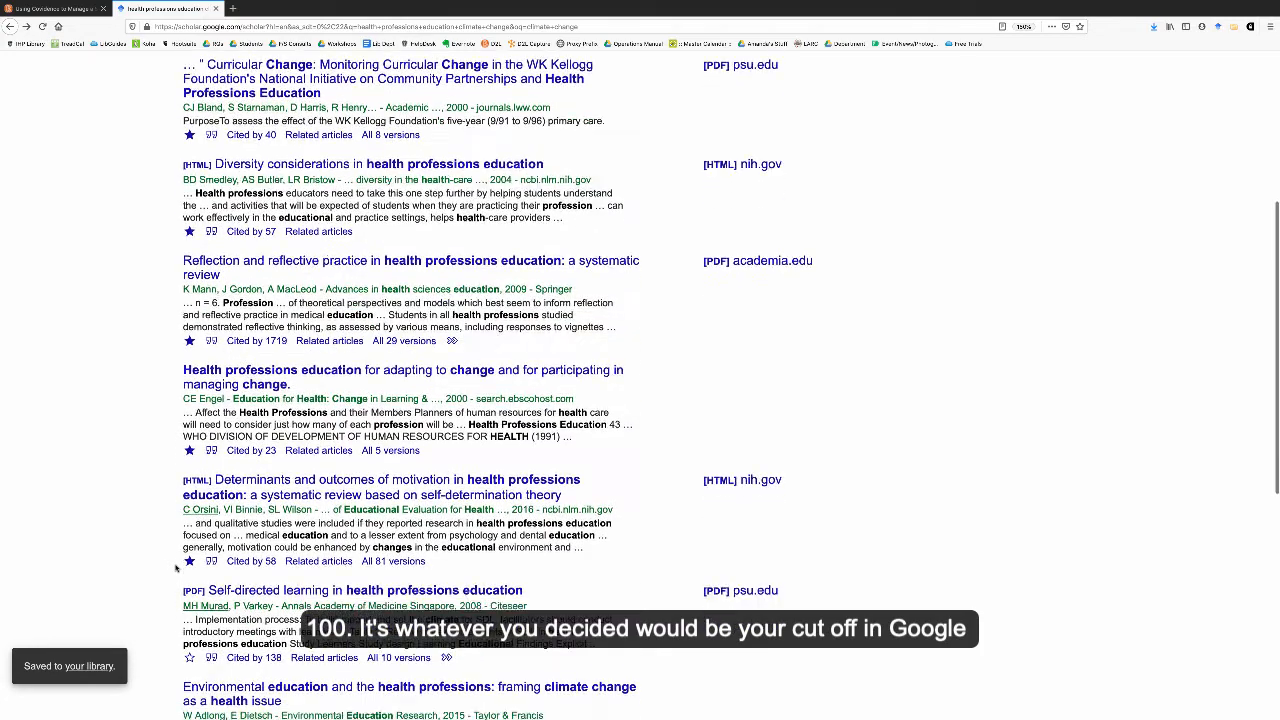
scroll(down, 3)
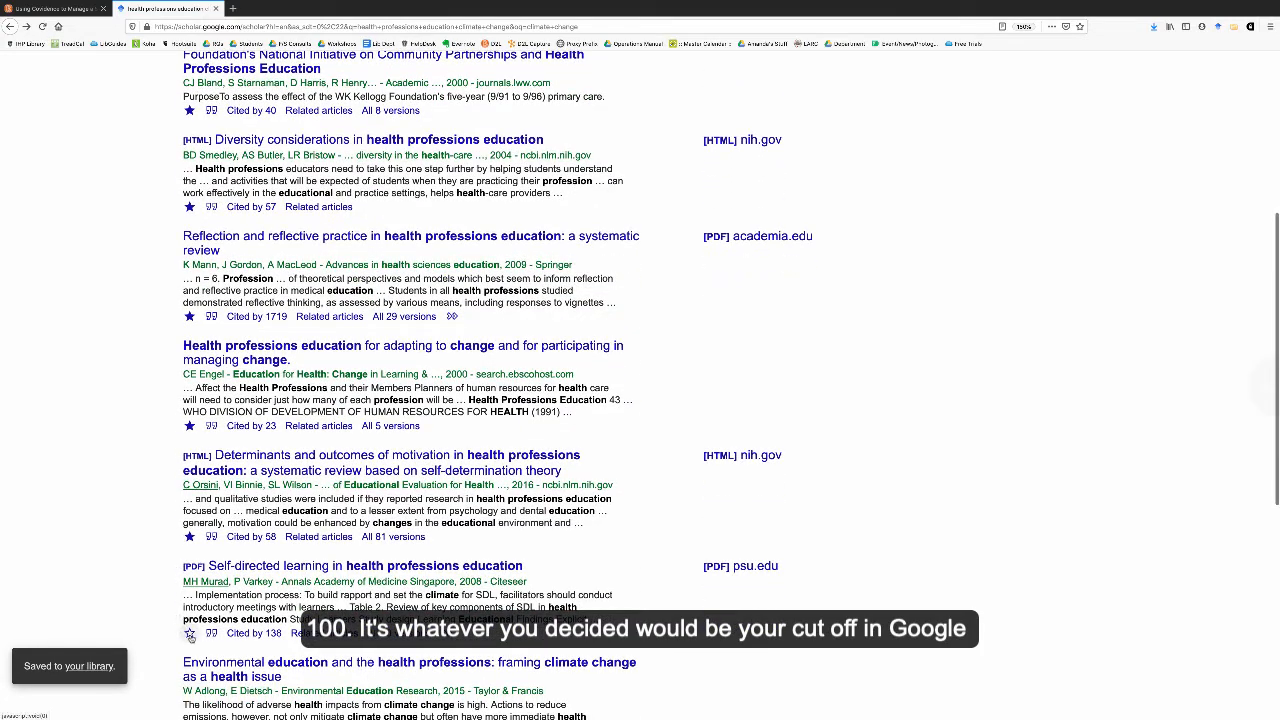
scroll(down, 3)
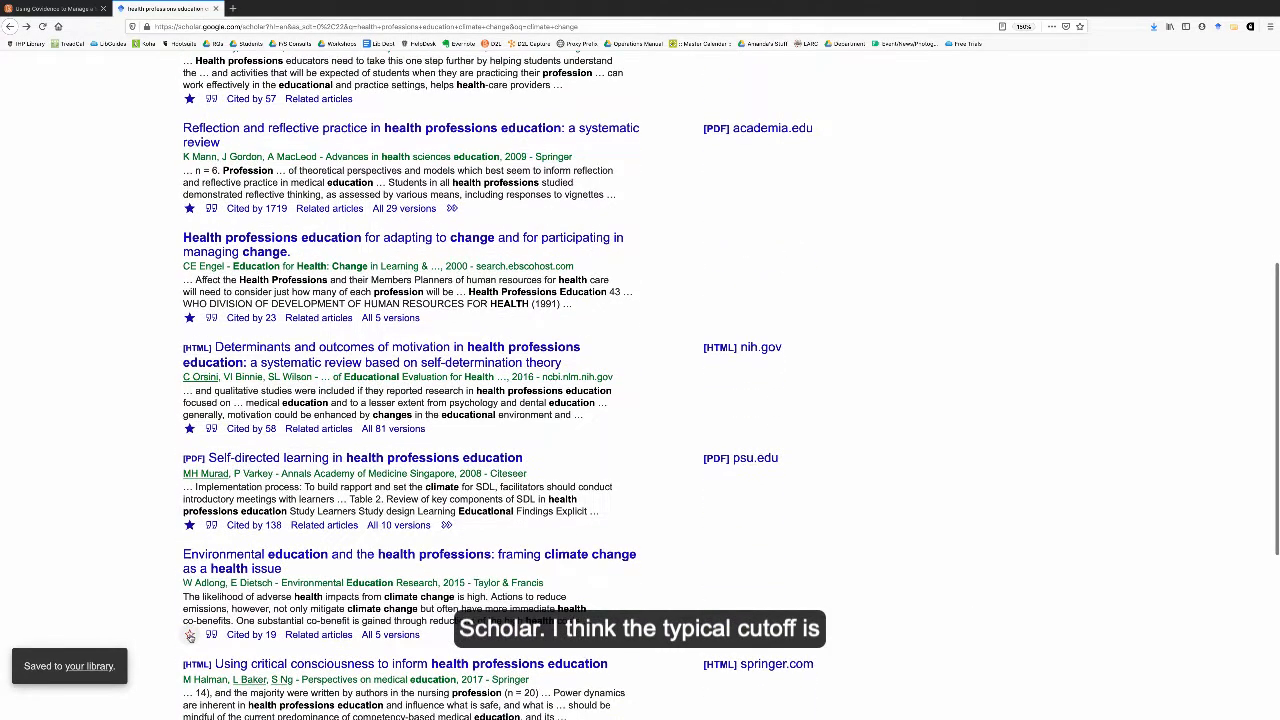
scroll(down, 3)
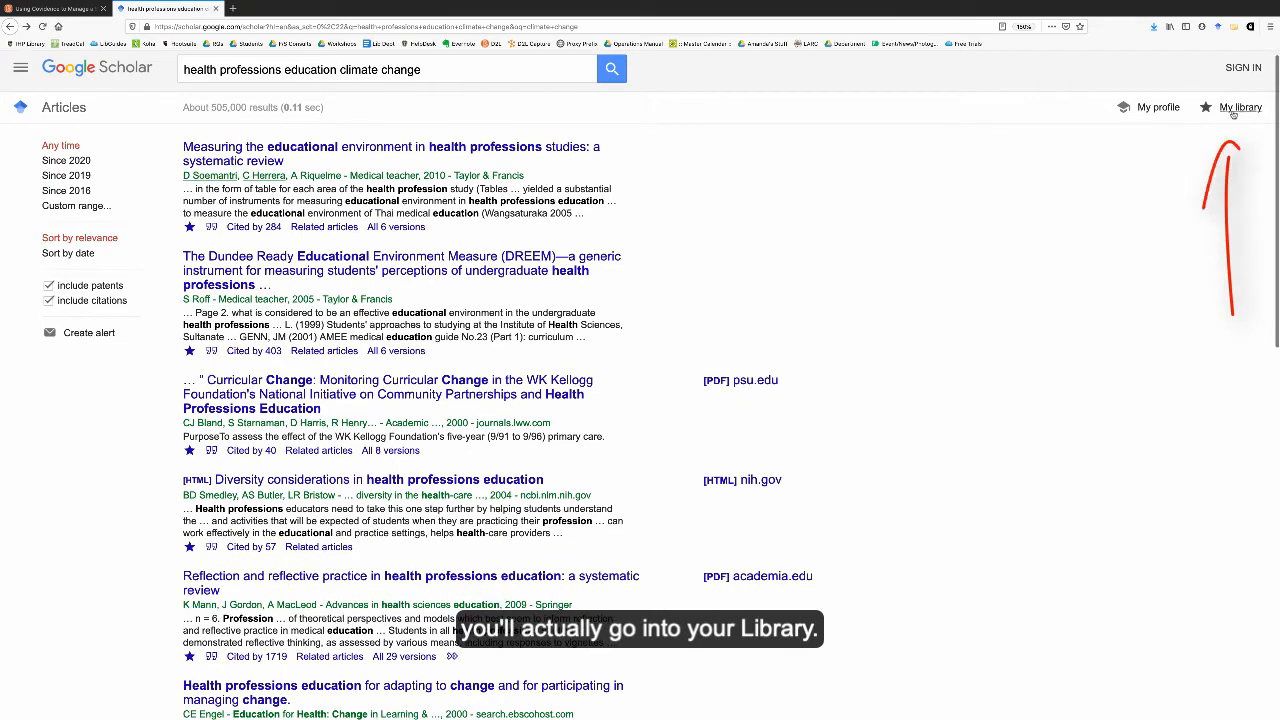
click(1240, 106)
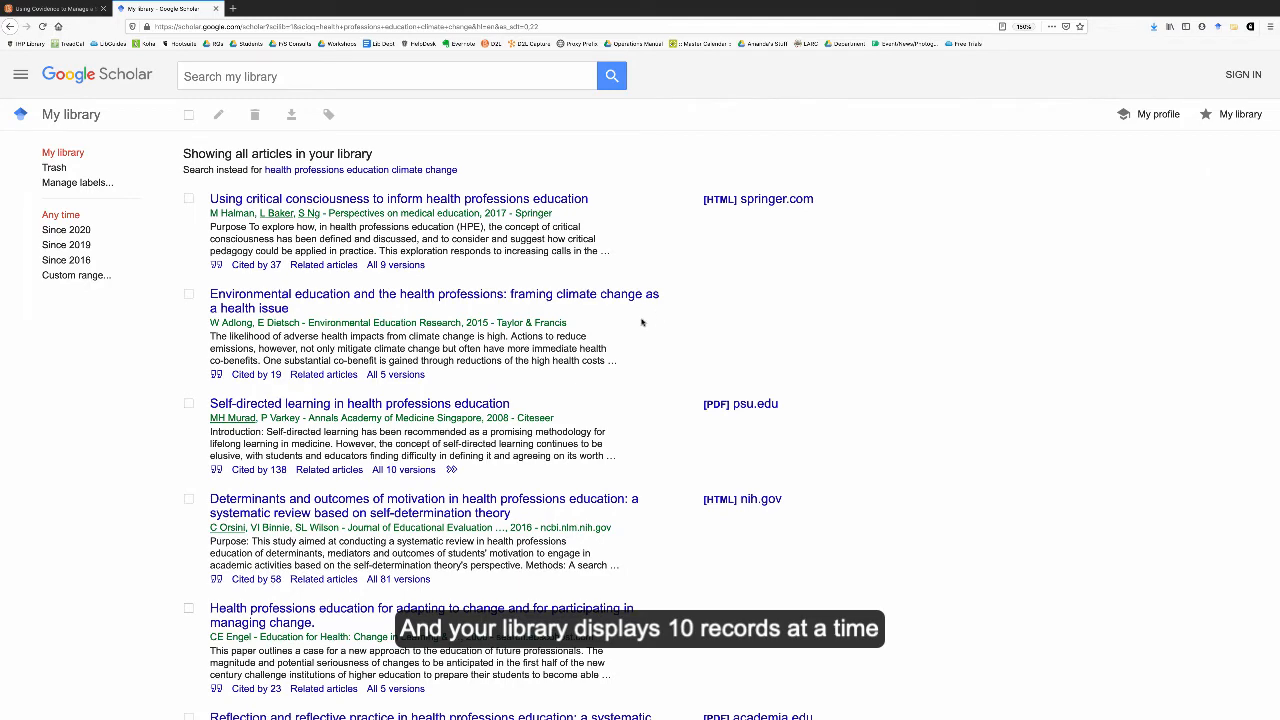
mouse_move(580, 322)
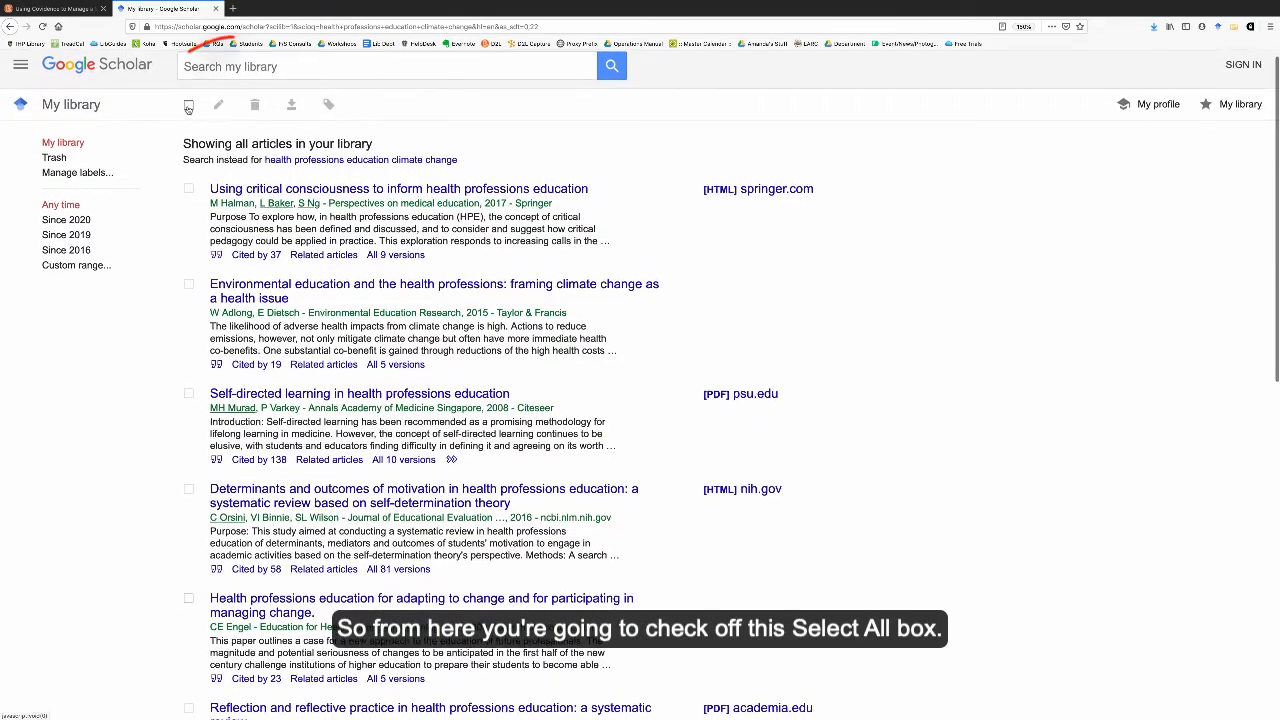
Step: Select all ten articles on the library page and export them in RefMan format
click(189, 105)
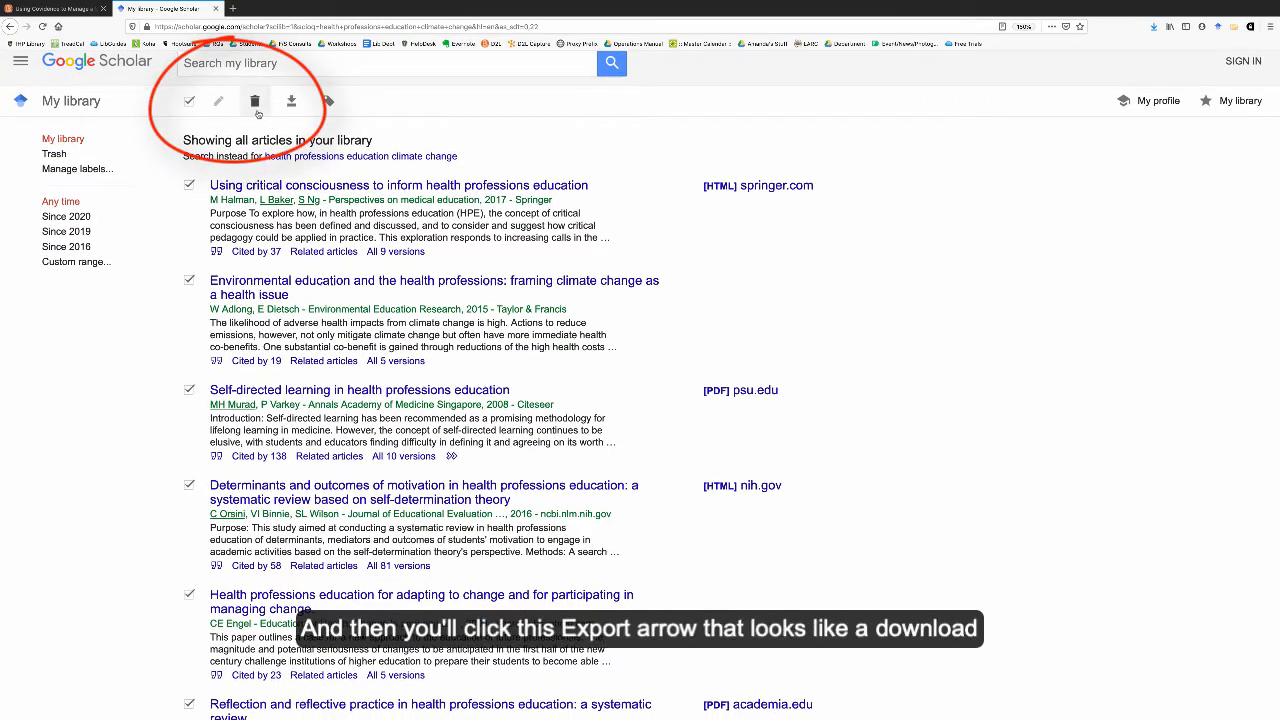
mouse_move(291, 101)
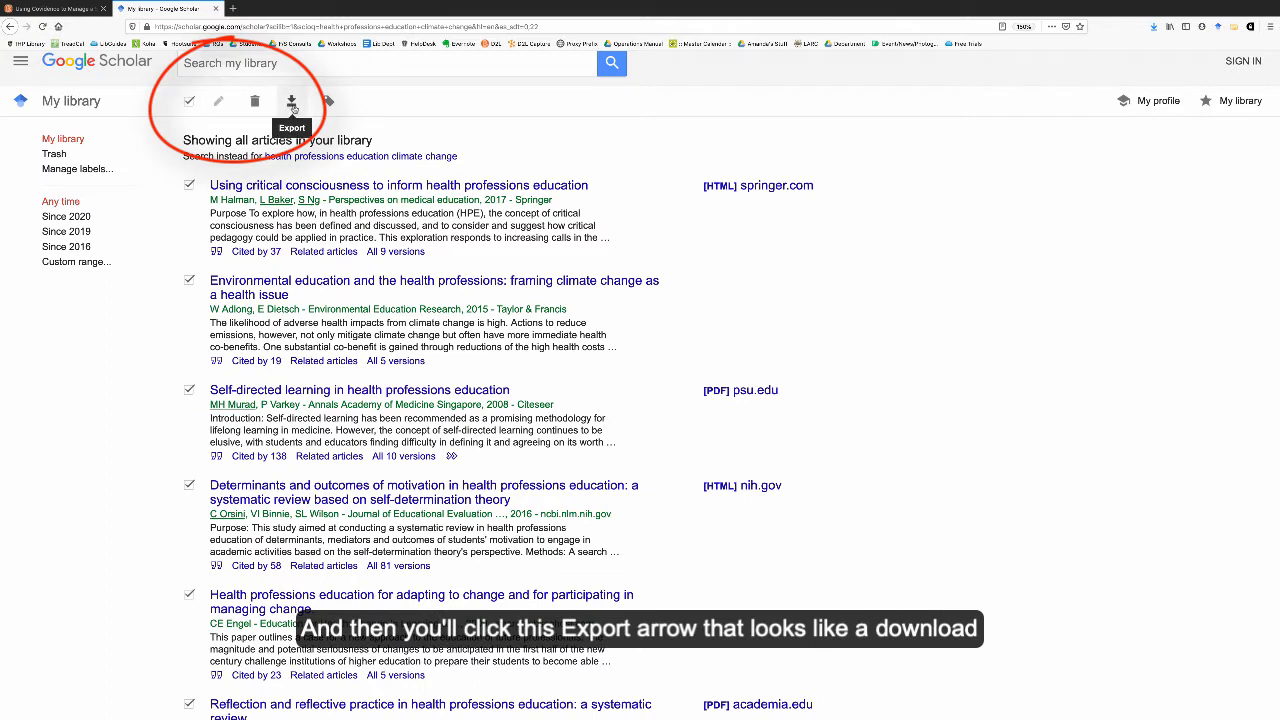
click(290, 102)
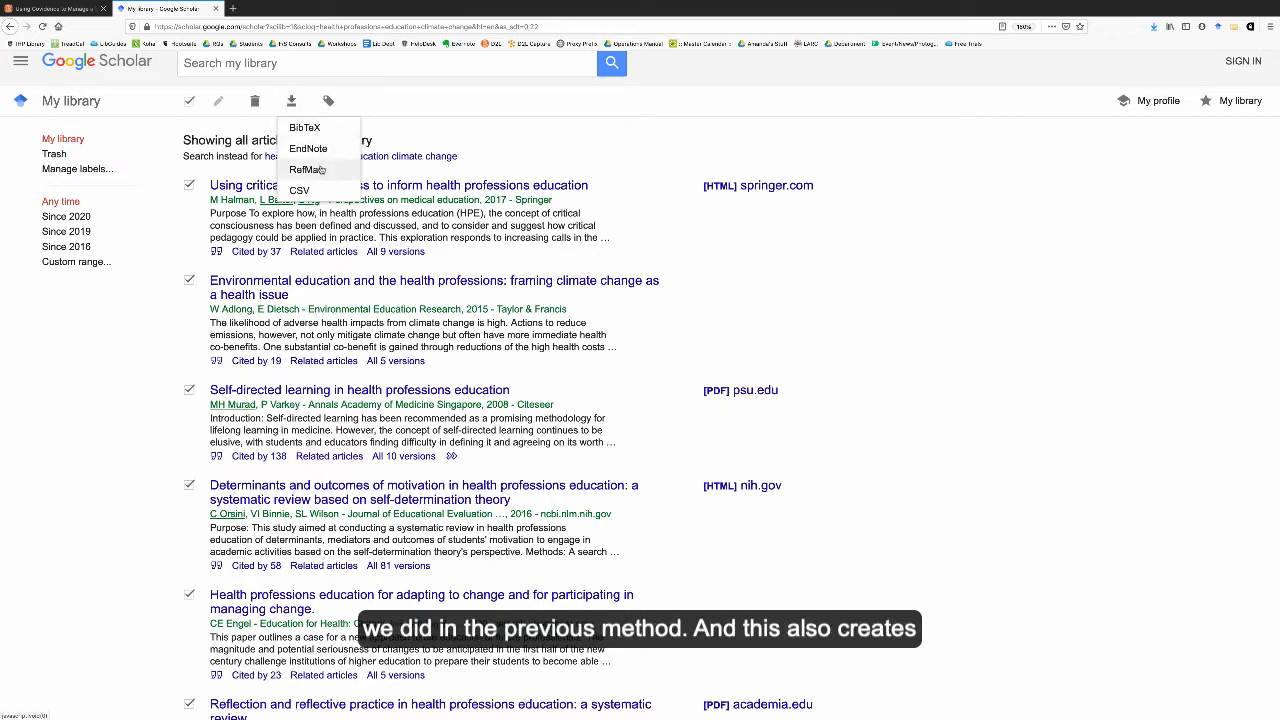
click(306, 169)
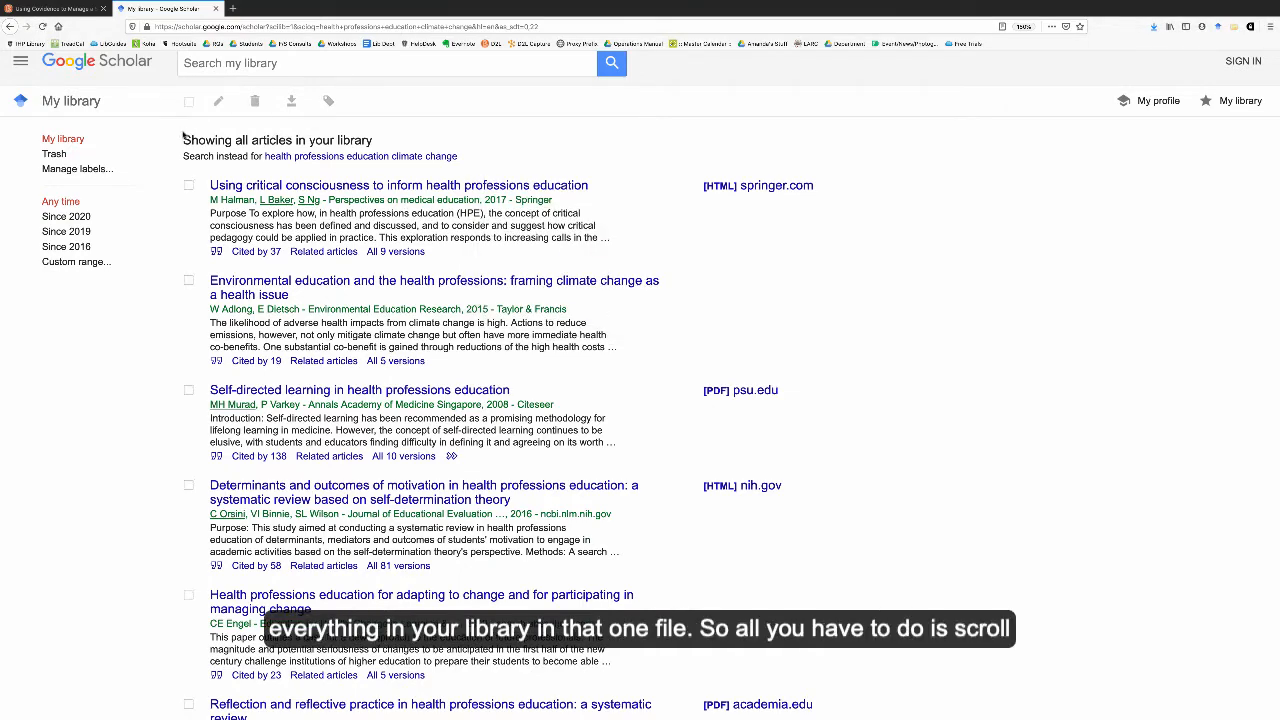
scroll(down, 3)
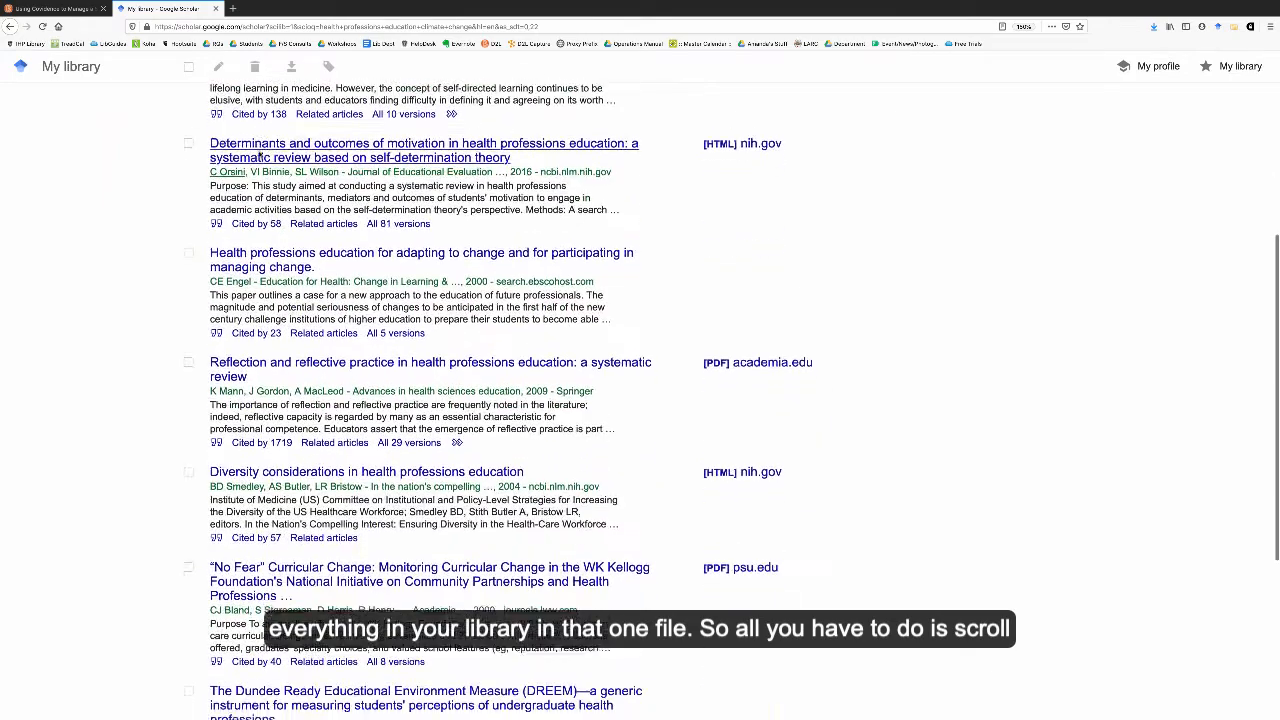
scroll(down, 3)
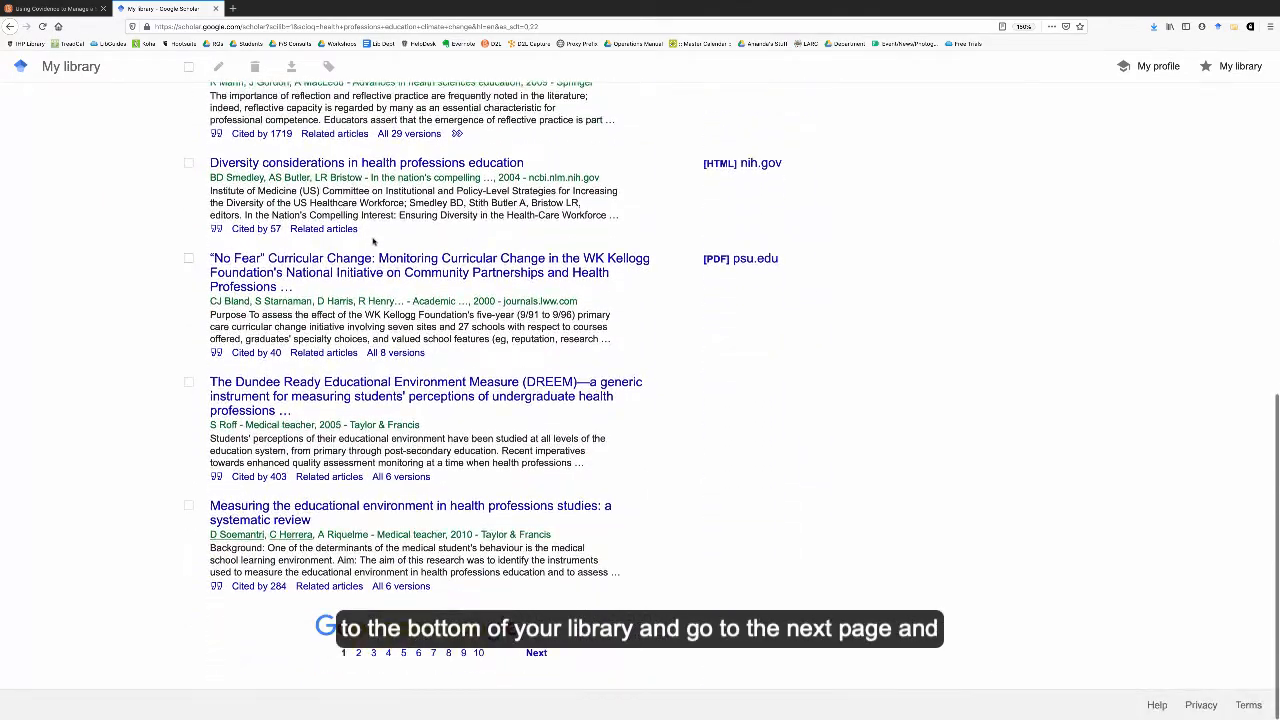